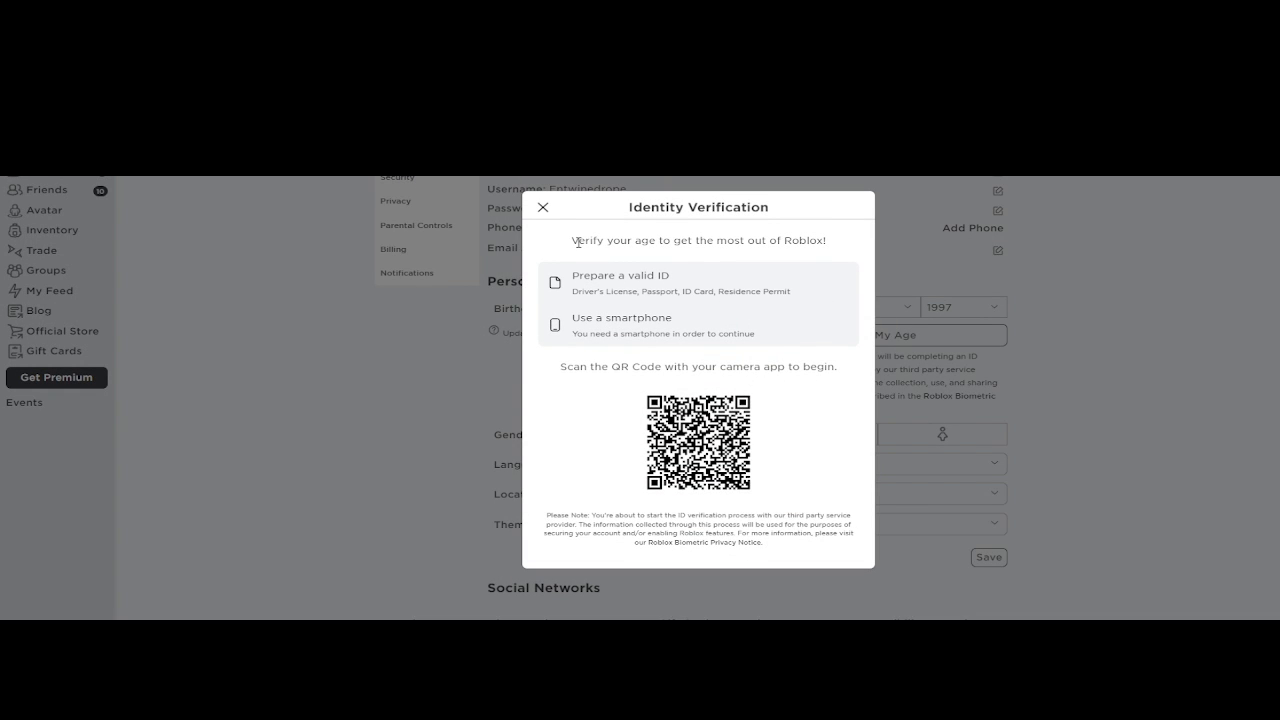
Step: Highlight the 'verify your age' prompt text in the Identity Verification dialog
drag(576, 240, 672, 276)
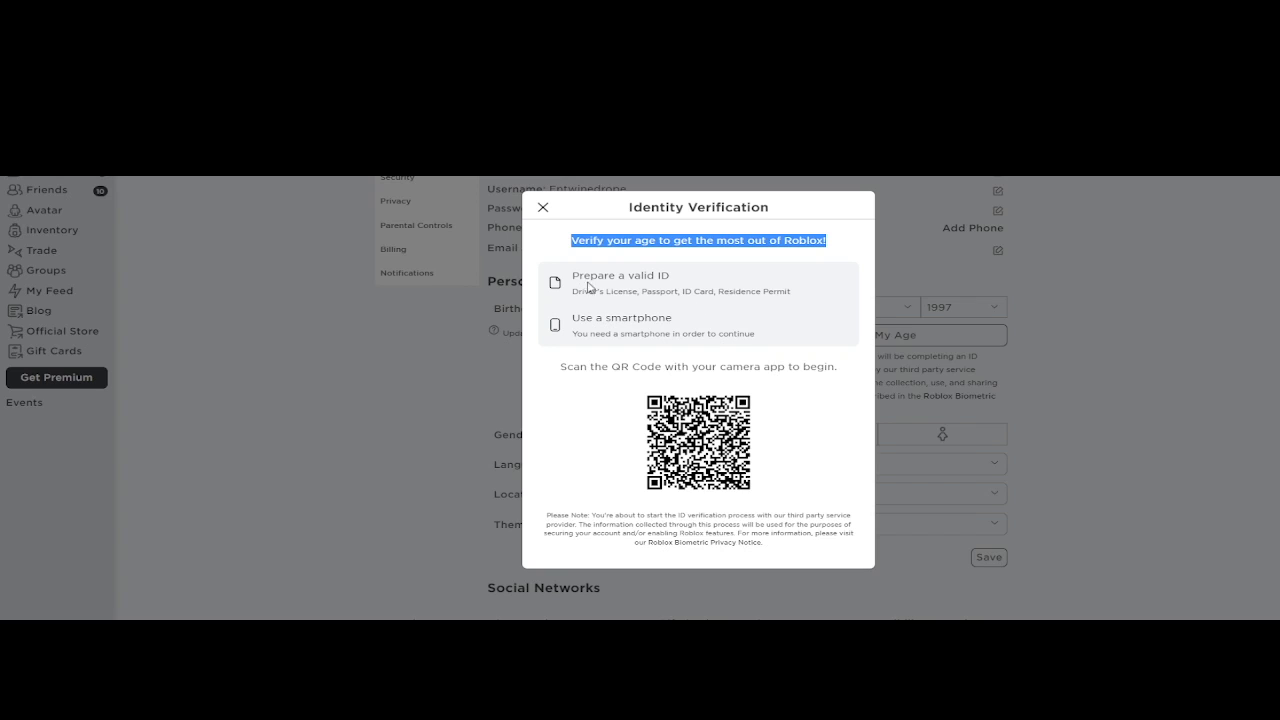
mouse_move(702, 496)
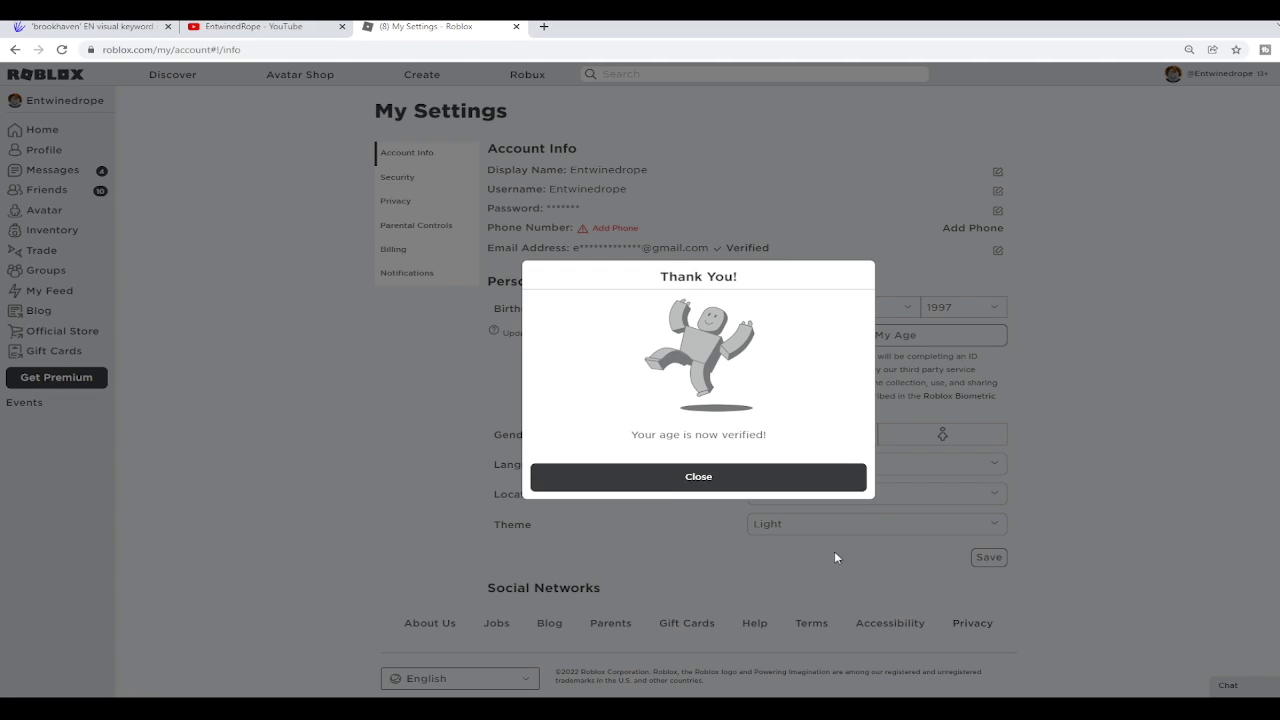
Step: Switch on the Enable voice chat toggle in the Privacy settings
click(396, 200)
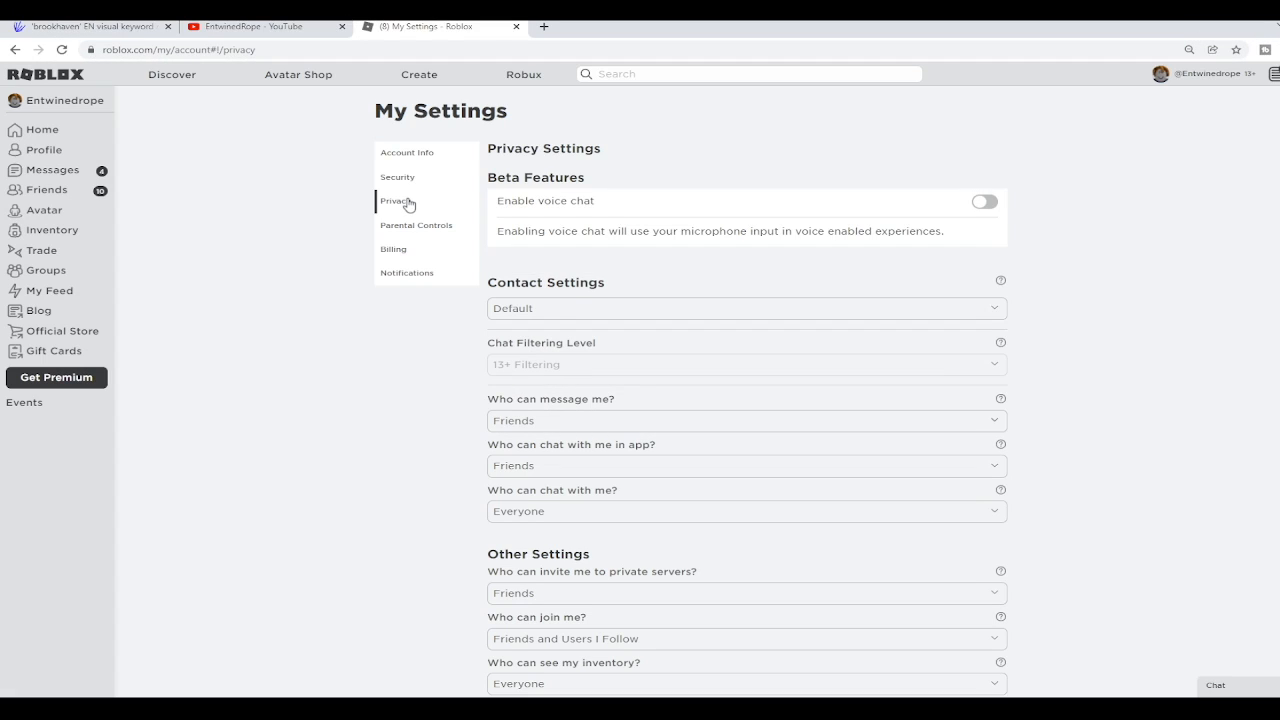
mouse_move(396, 202)
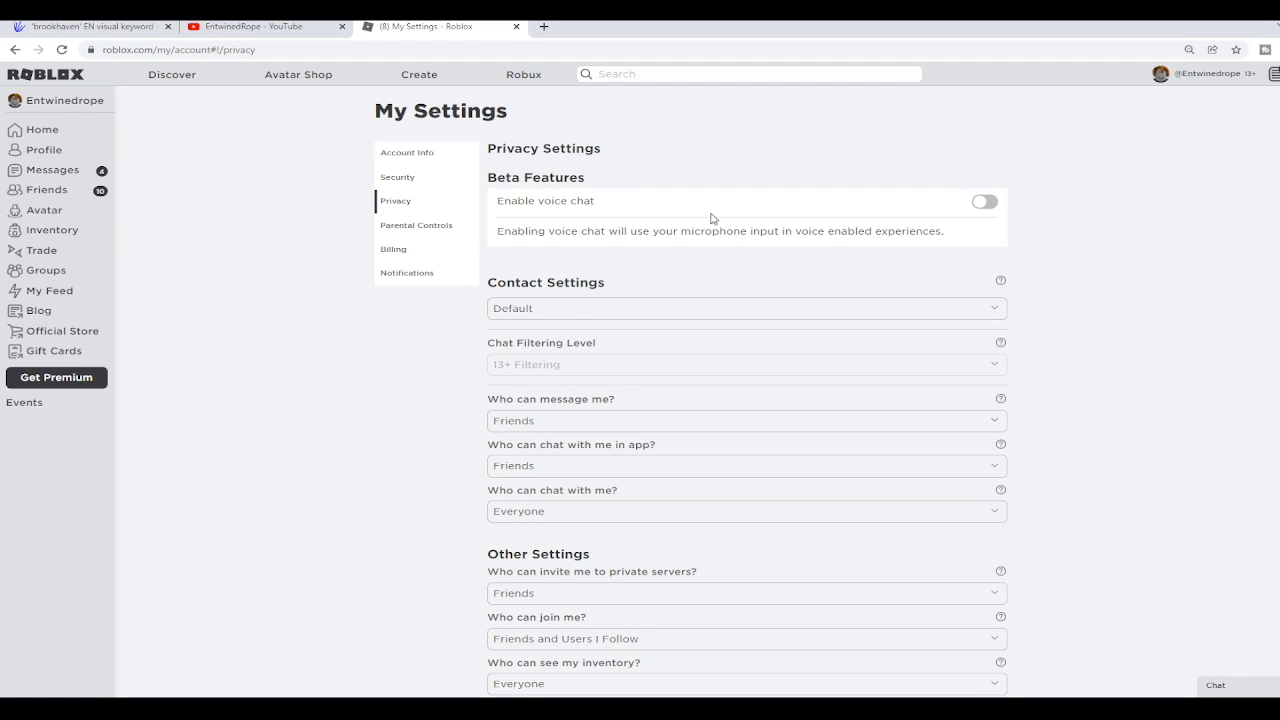
mouse_move(856, 264)
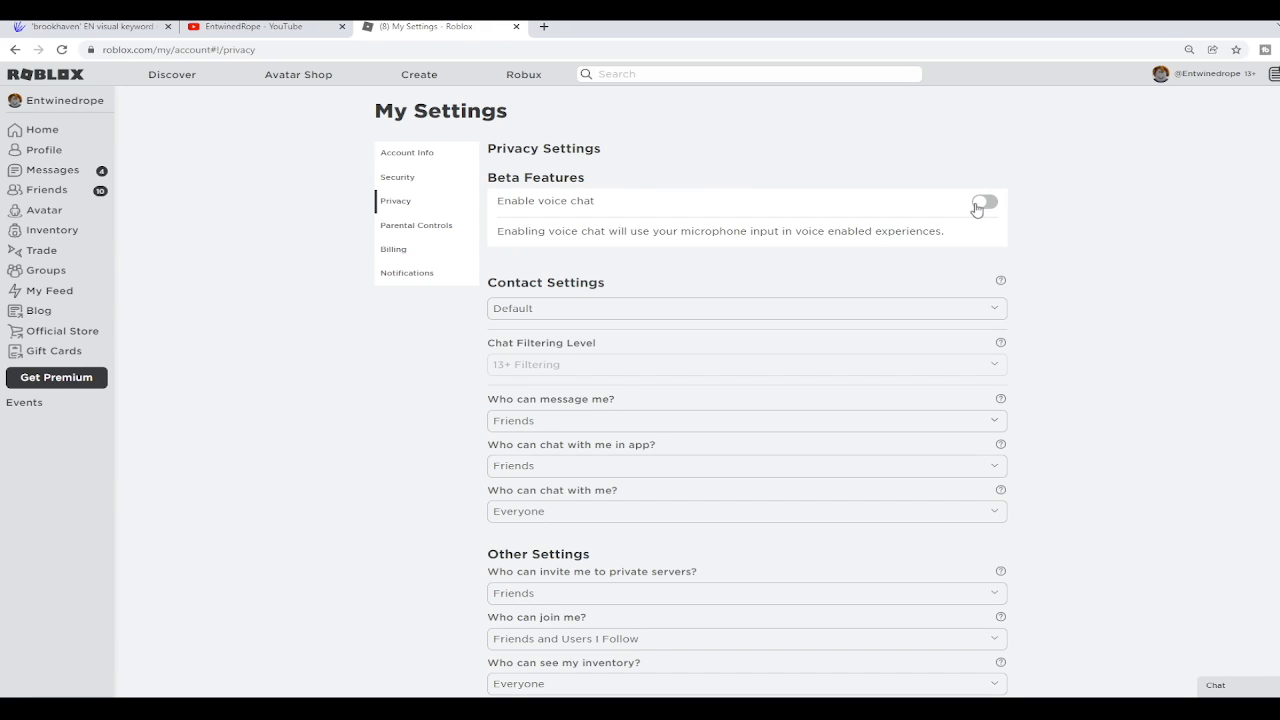
click(988, 204)
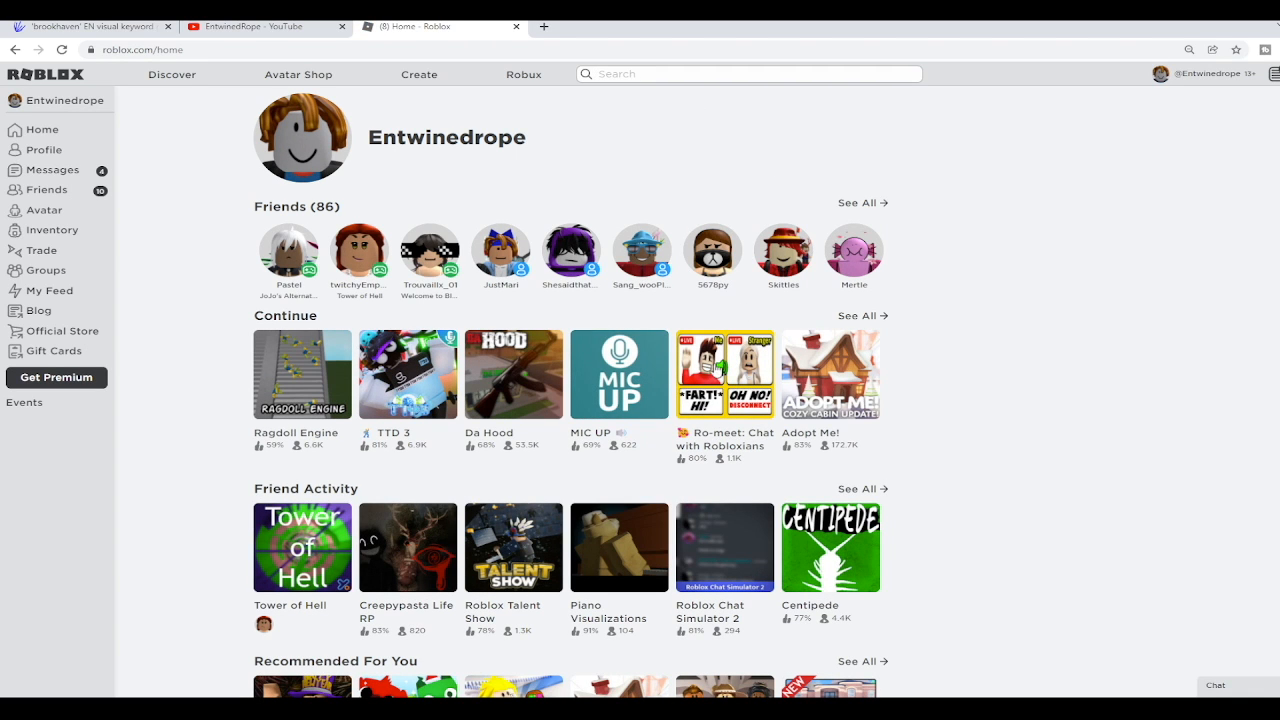
Step: Launch MIC UP from the Continue row, dismiss the install popup, and go to the YouTube channel
click(620, 374)
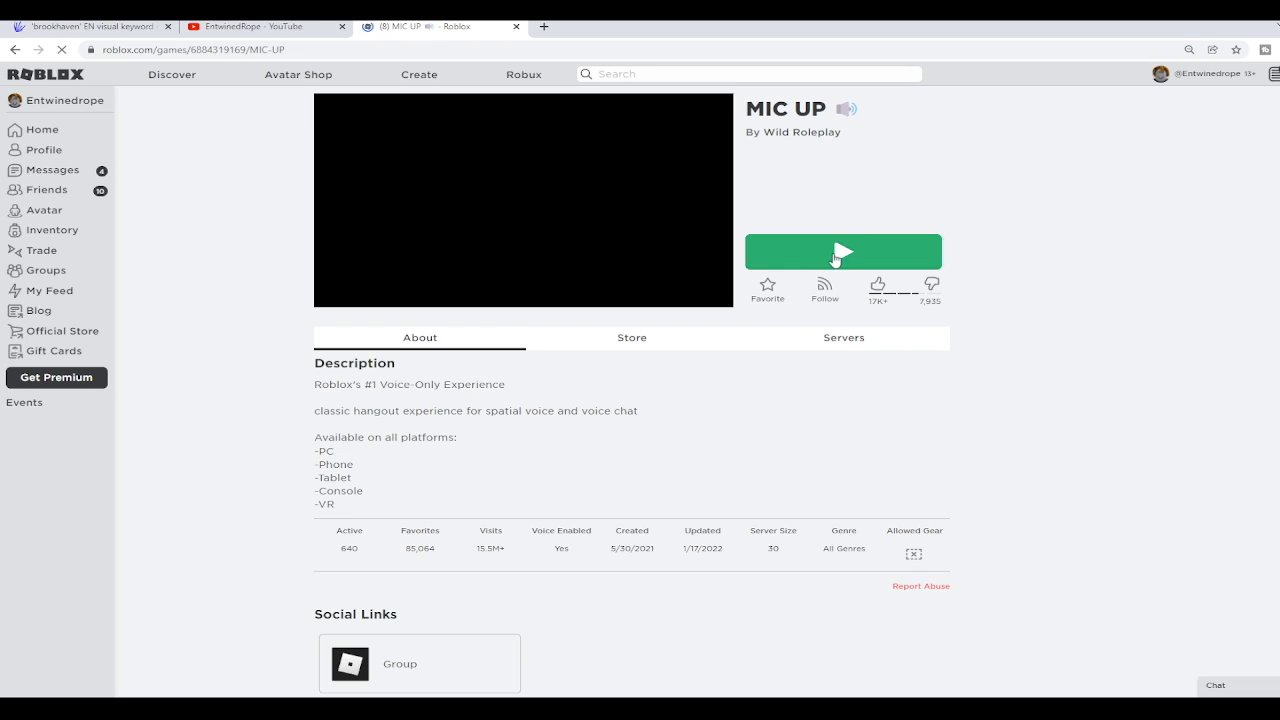
click(844, 252)
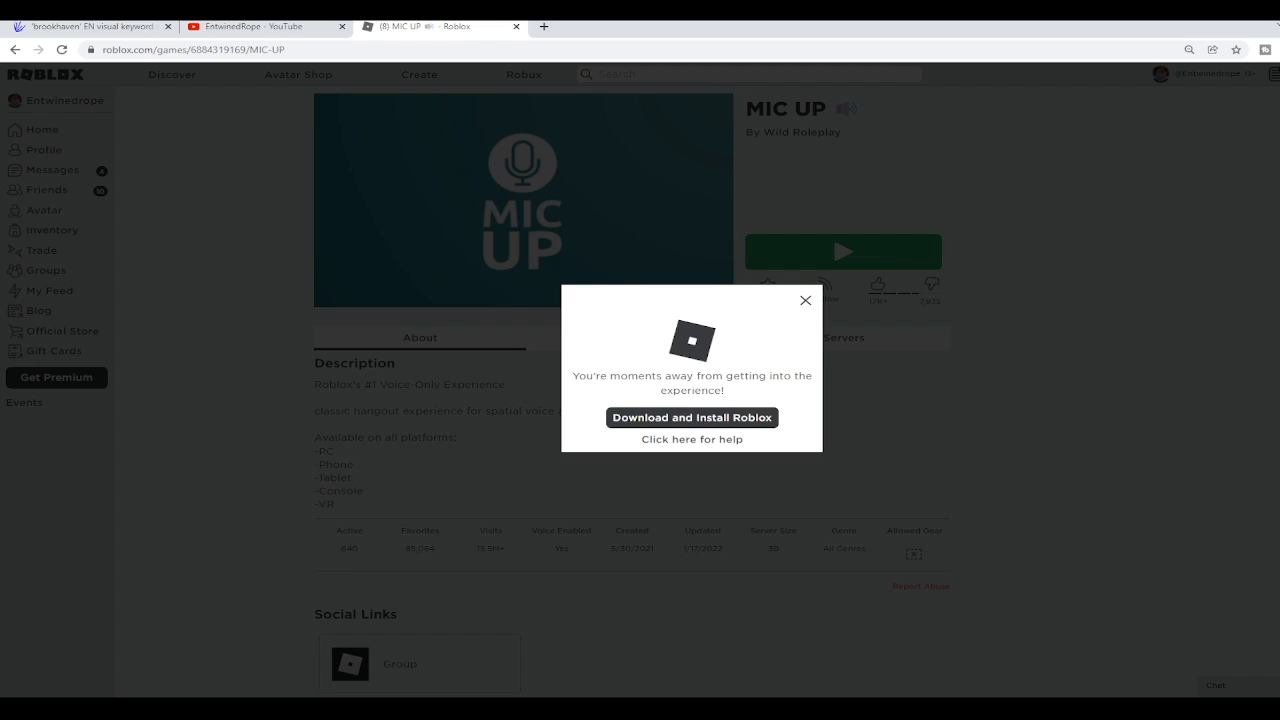
click(804, 300)
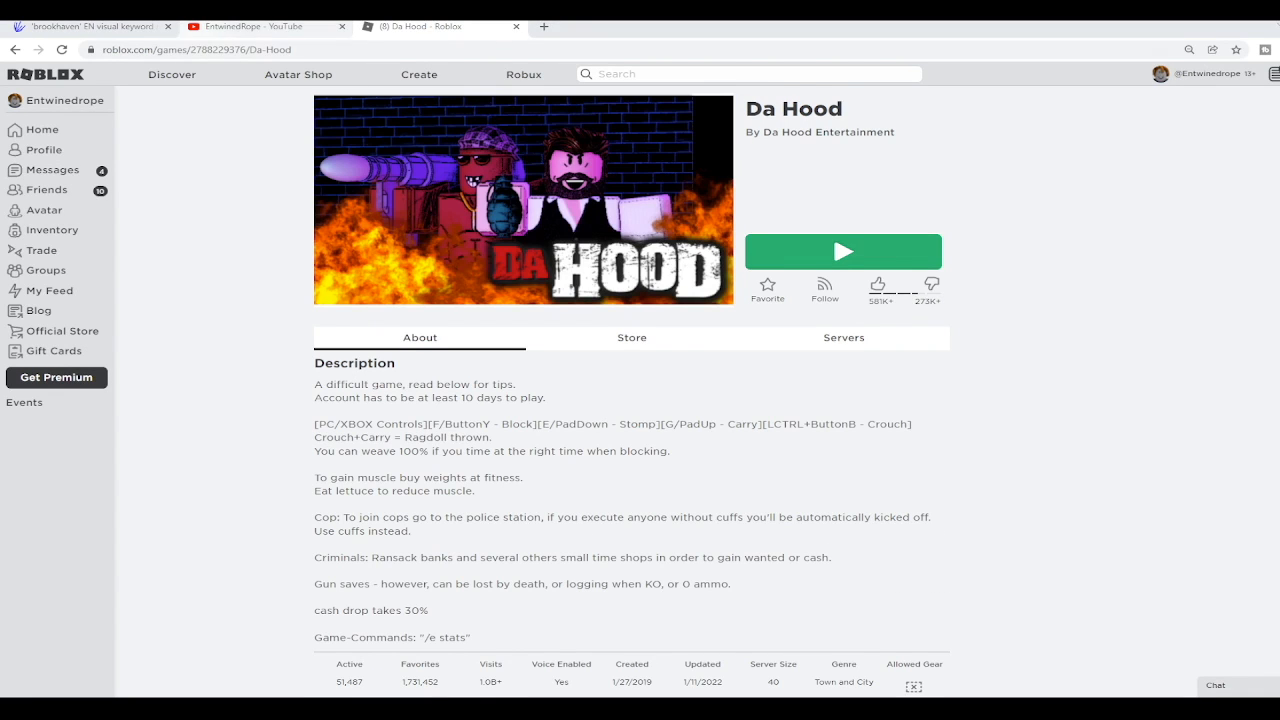
click(258, 26)
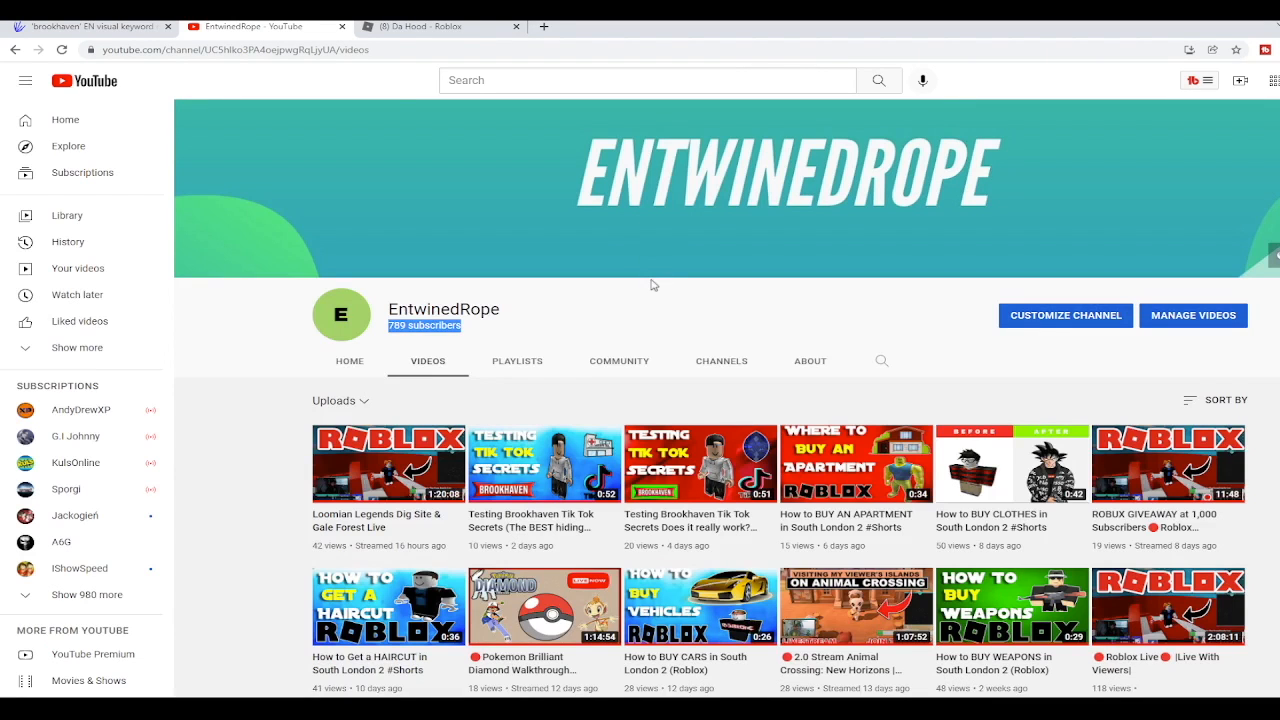
mouse_move(644, 368)
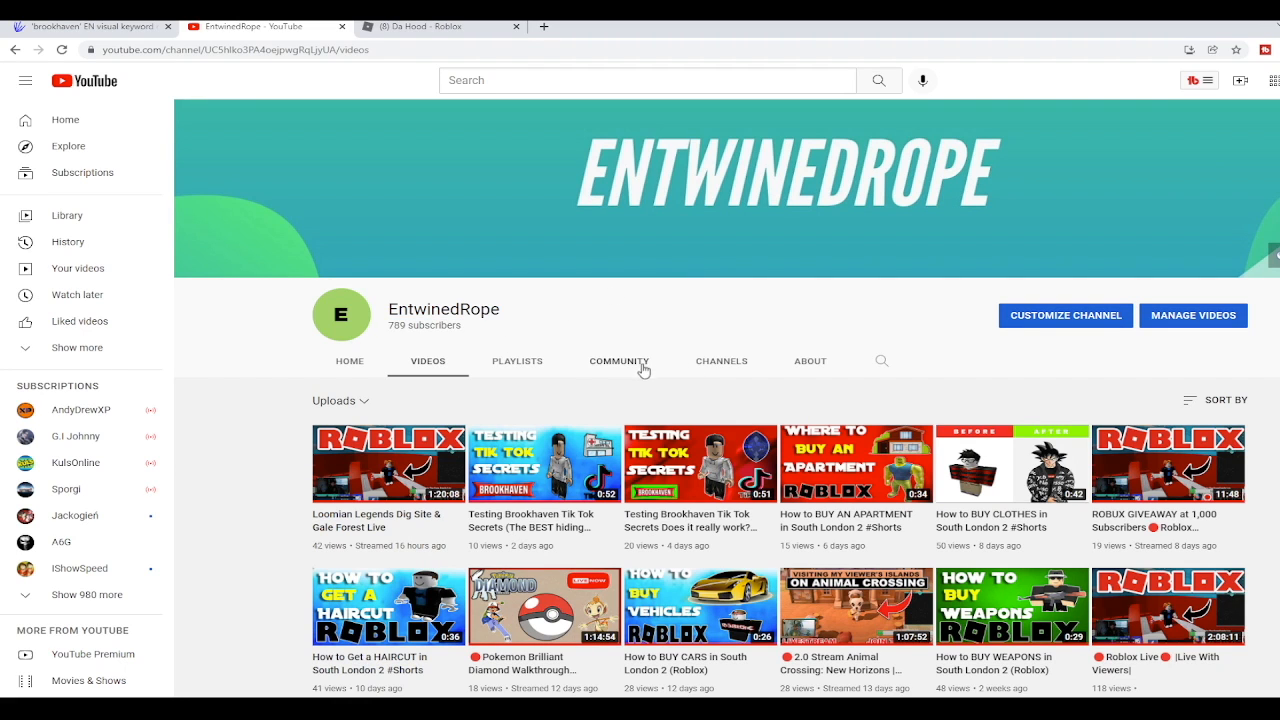
Step: Show the full 1,000 Subscriber Giveaway post in the channel's Community posts
click(810, 360)
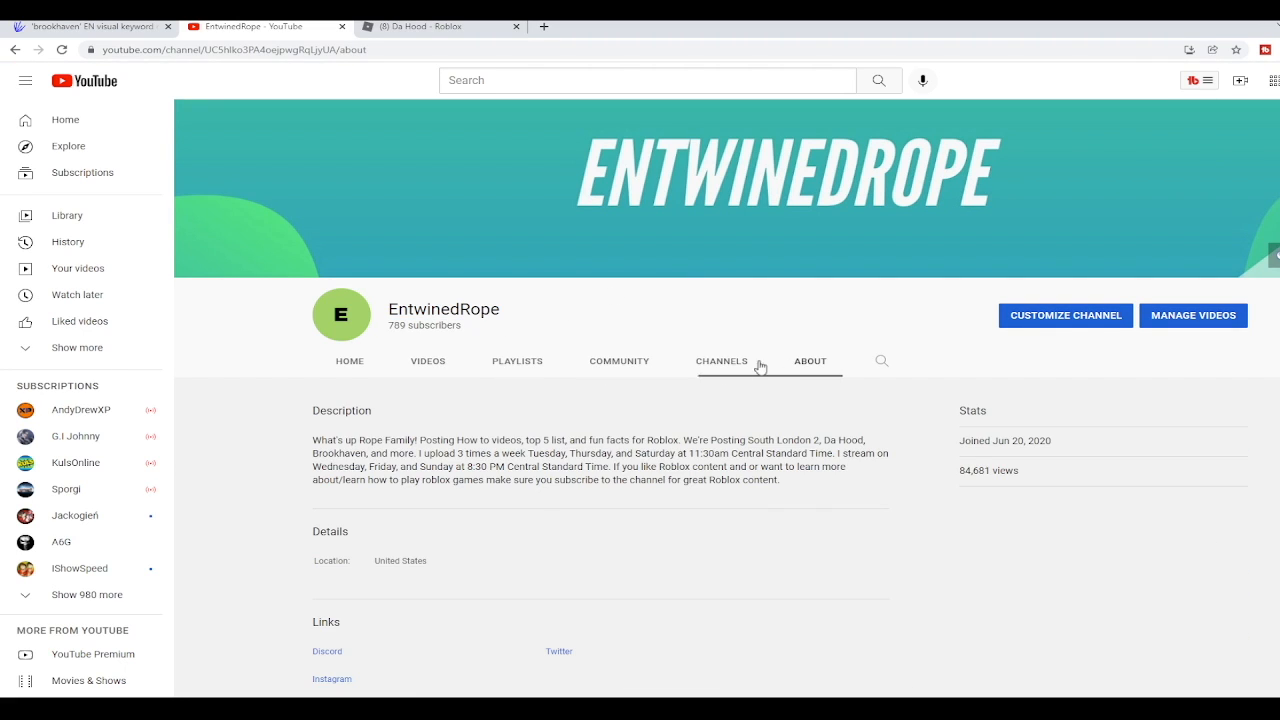
click(620, 360)
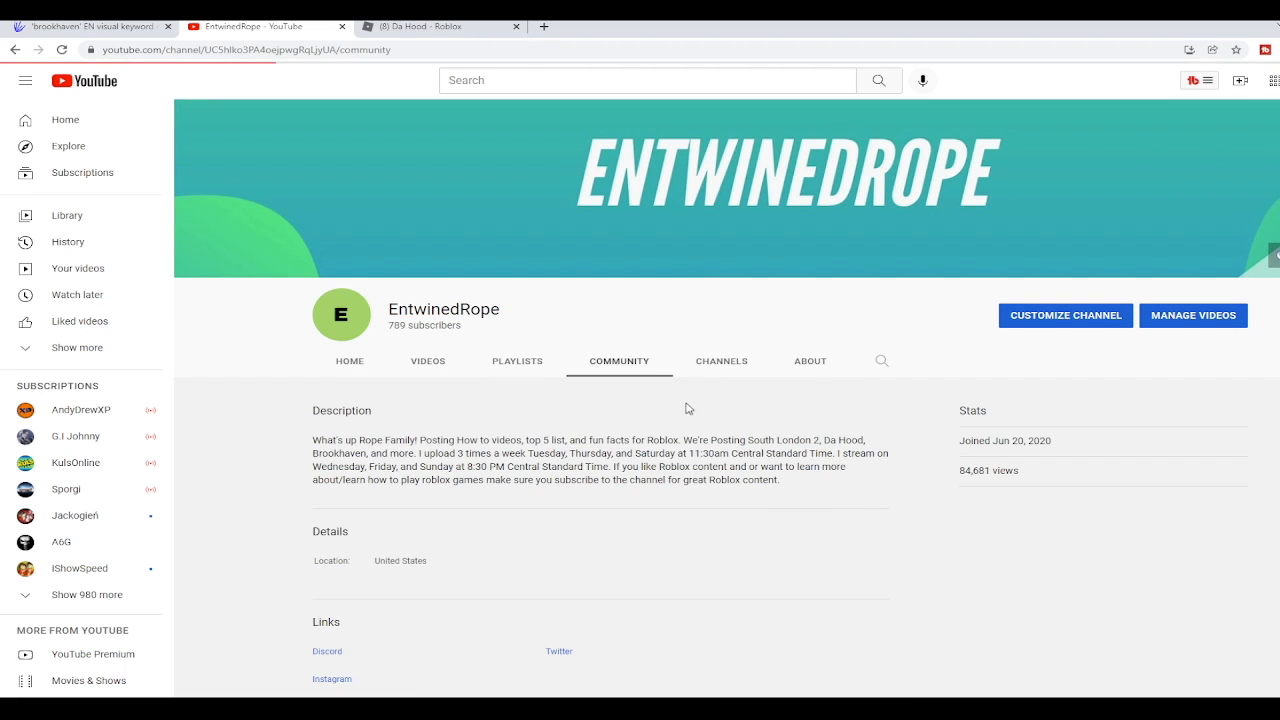
scroll(down, 3)
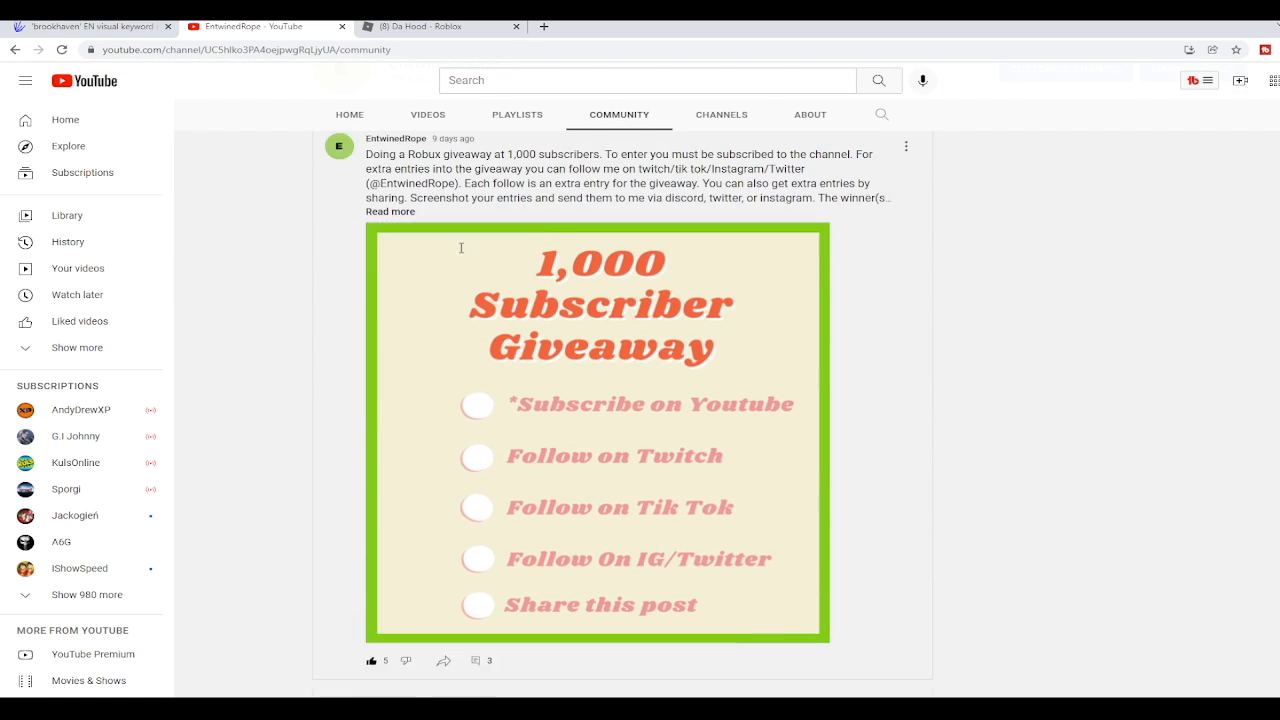
scroll(down, 3)
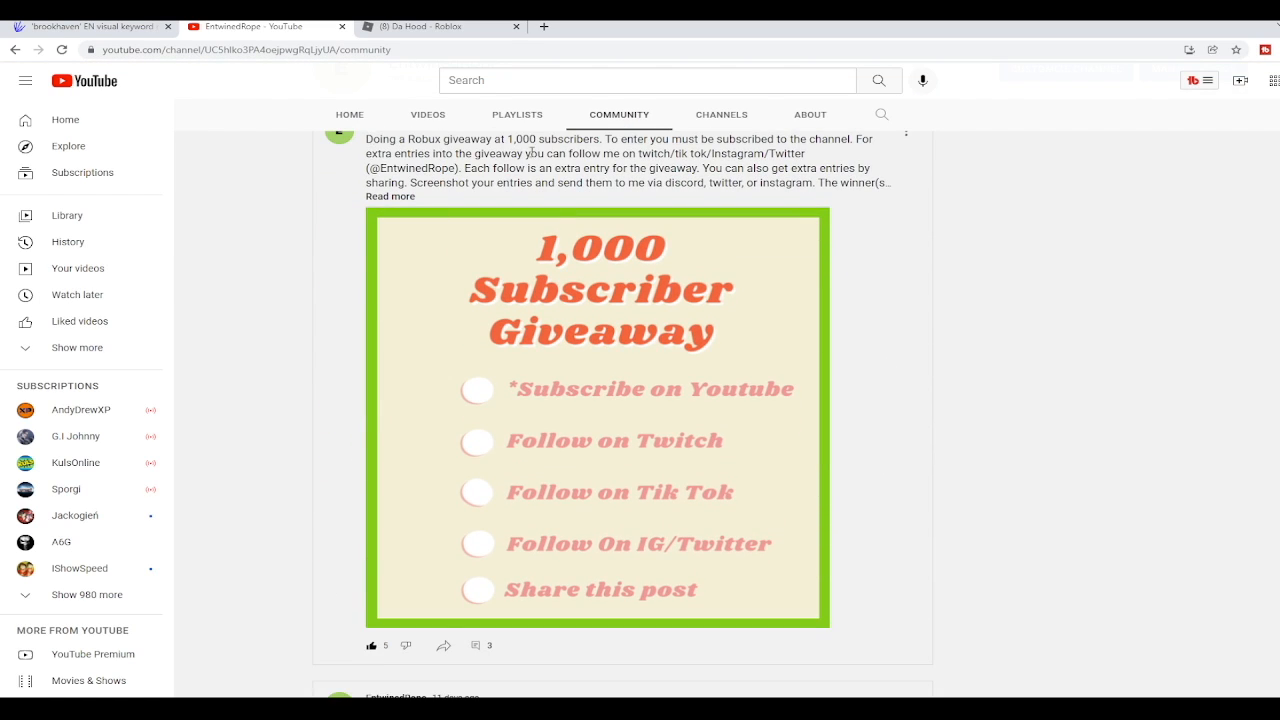
mouse_move(416, 152)
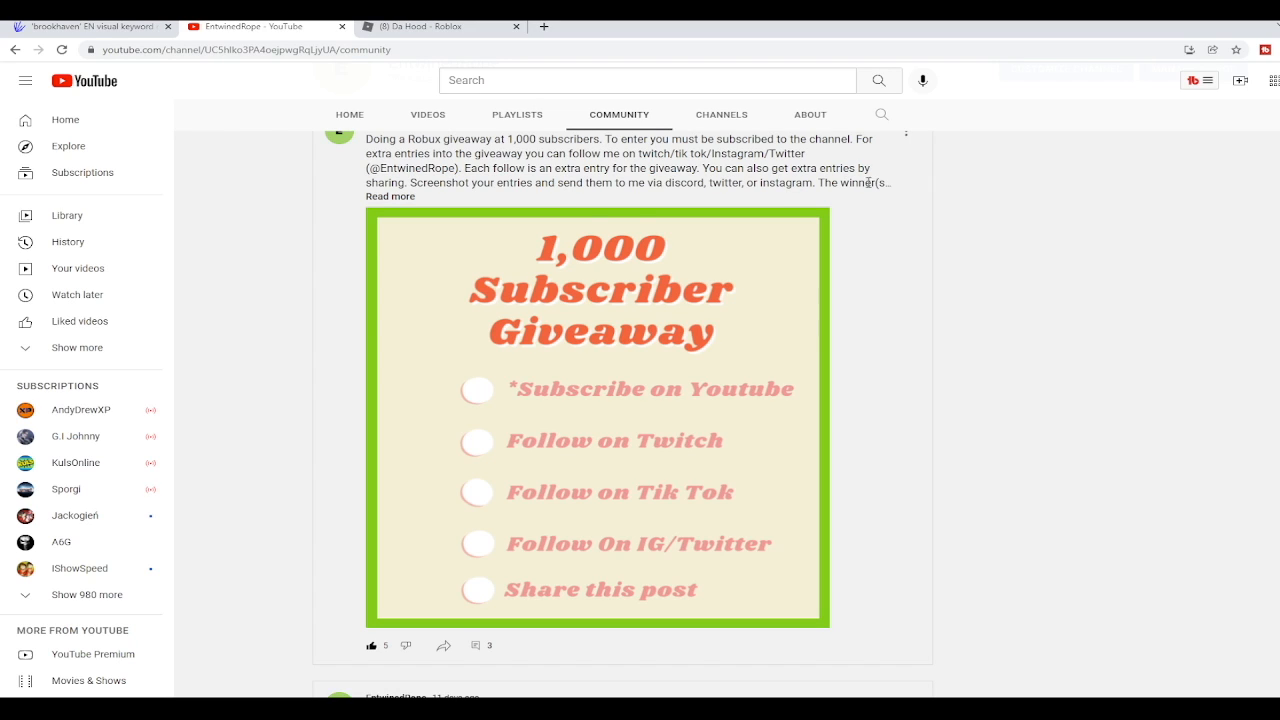
click(390, 196)
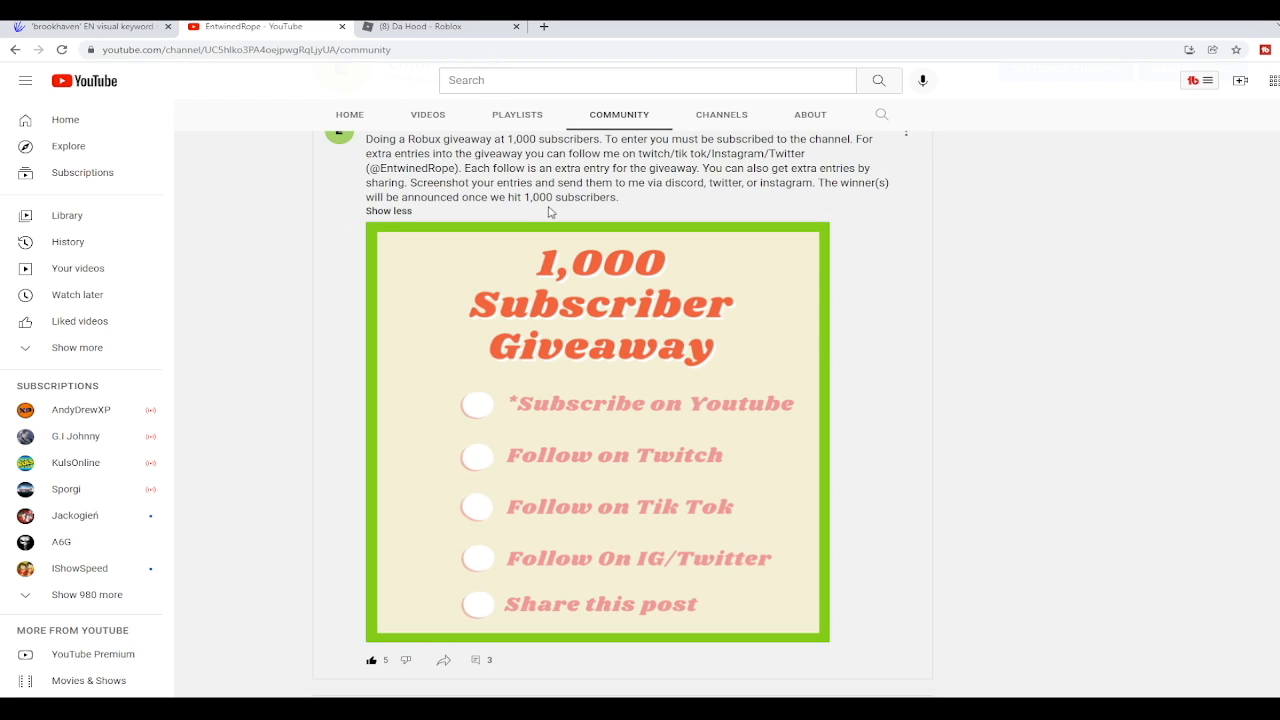
mouse_move(722, 110)
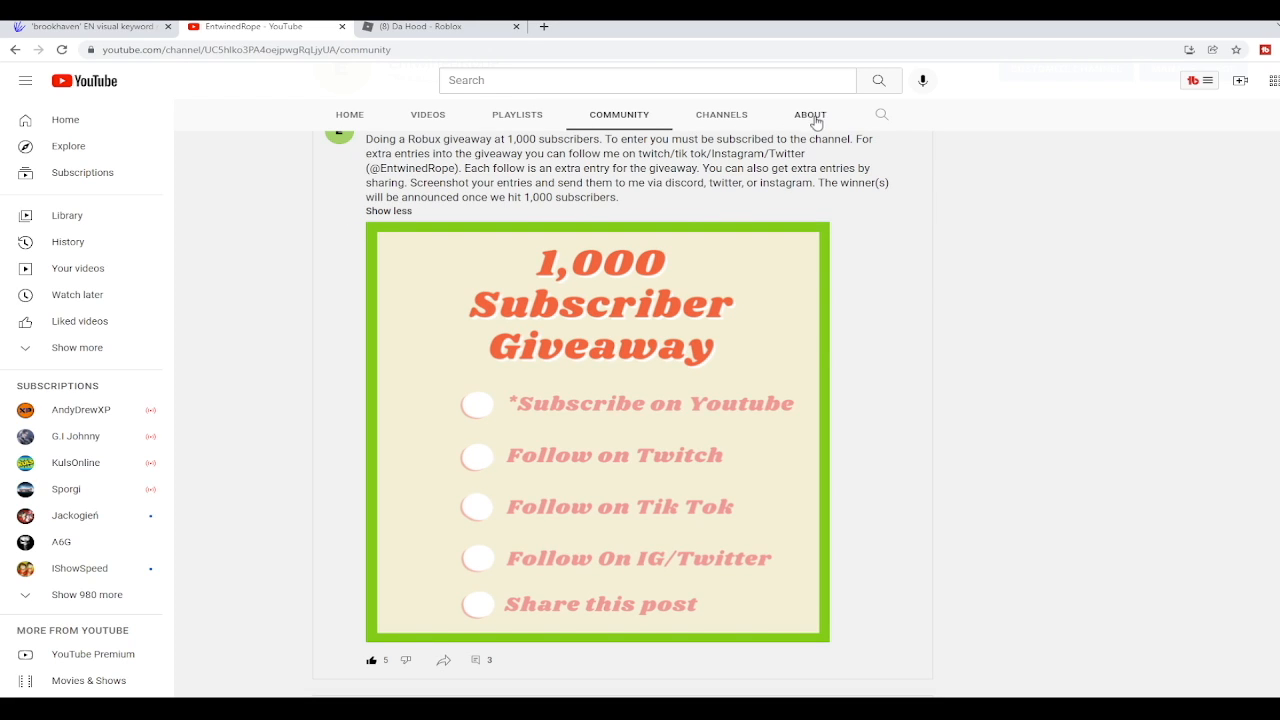
Step: Revisit the channel's About page, then return to the Community posts
click(812, 112)
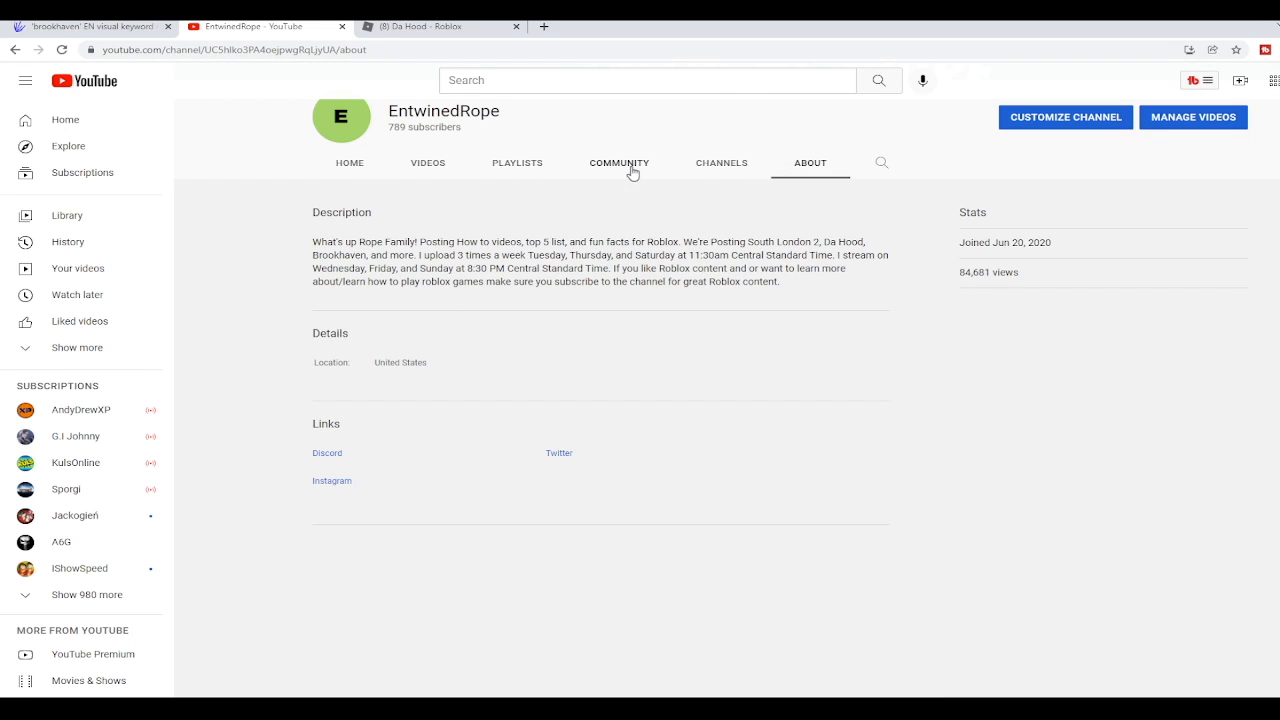
click(620, 164)
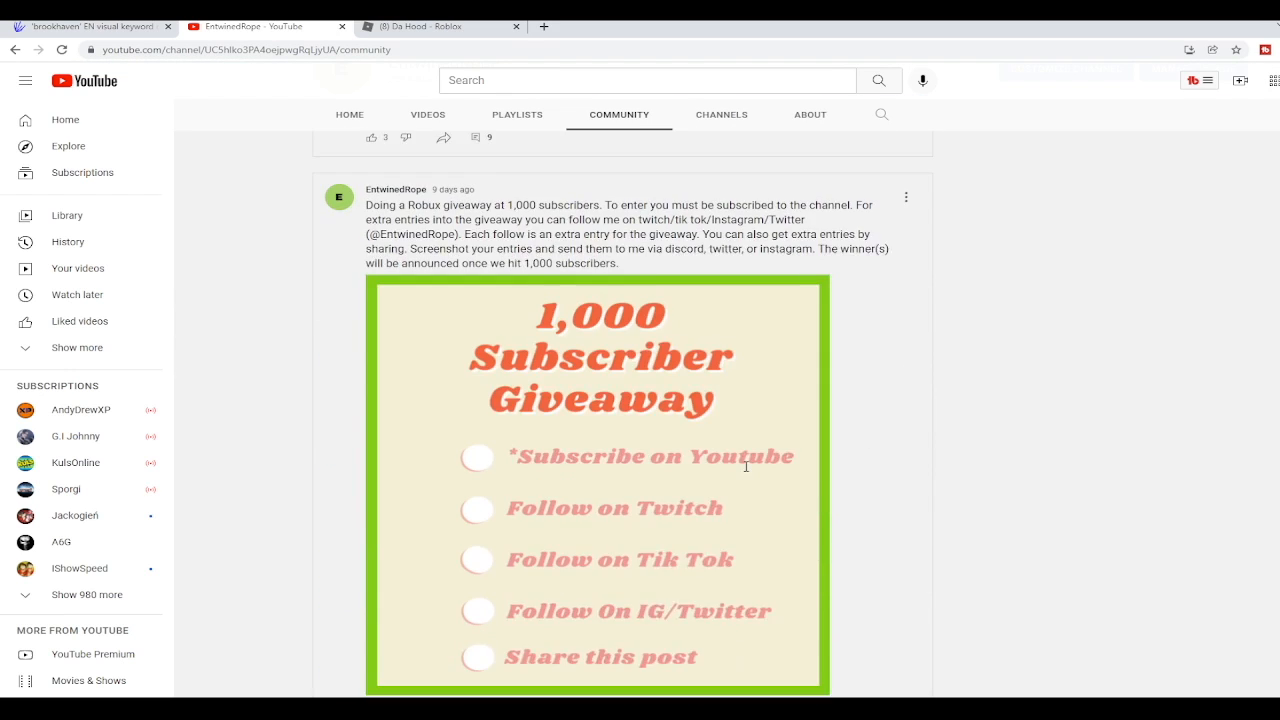